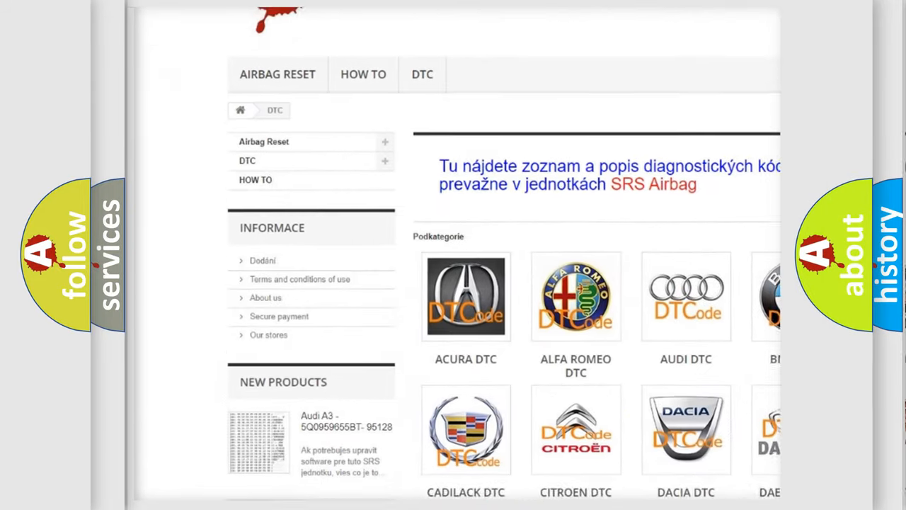
scroll("down", 3)
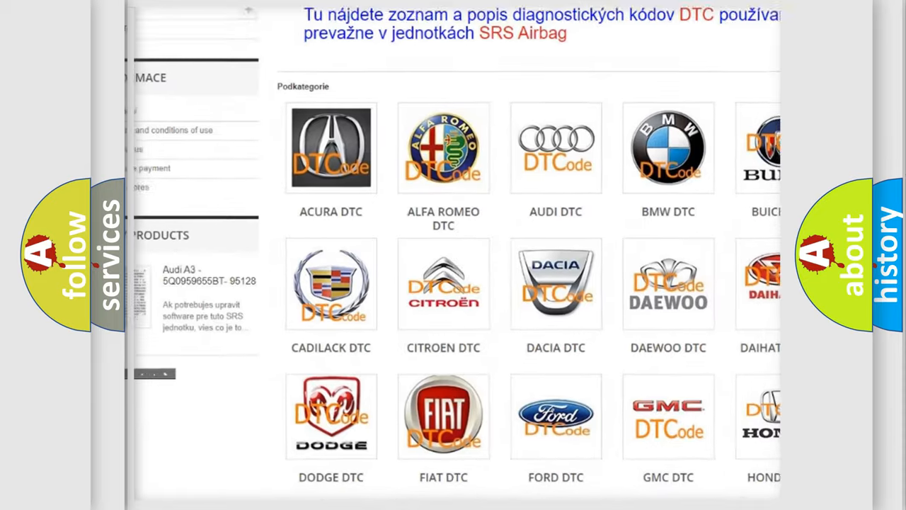
scroll("down", 3)
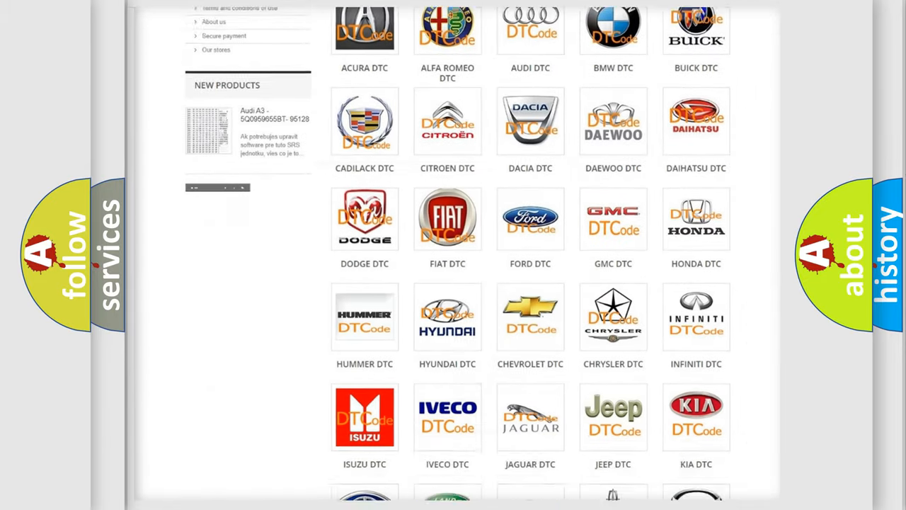
scroll("down", 3)
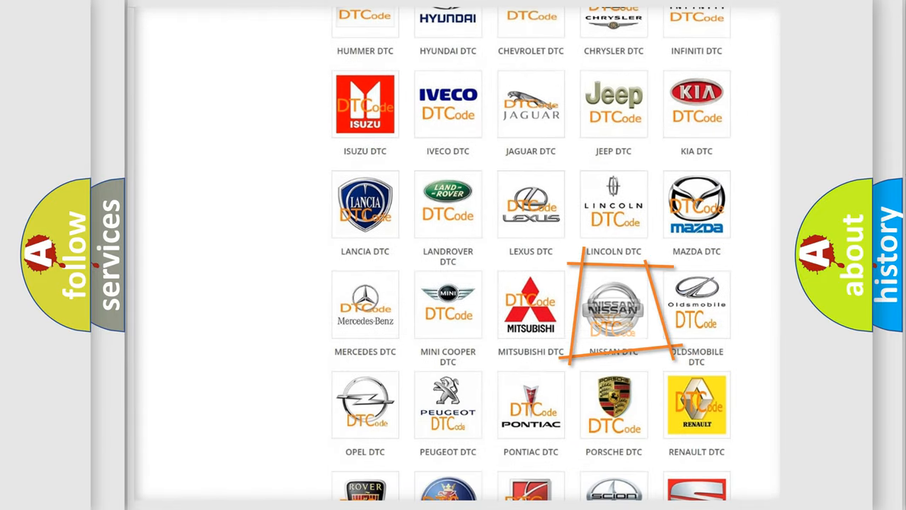